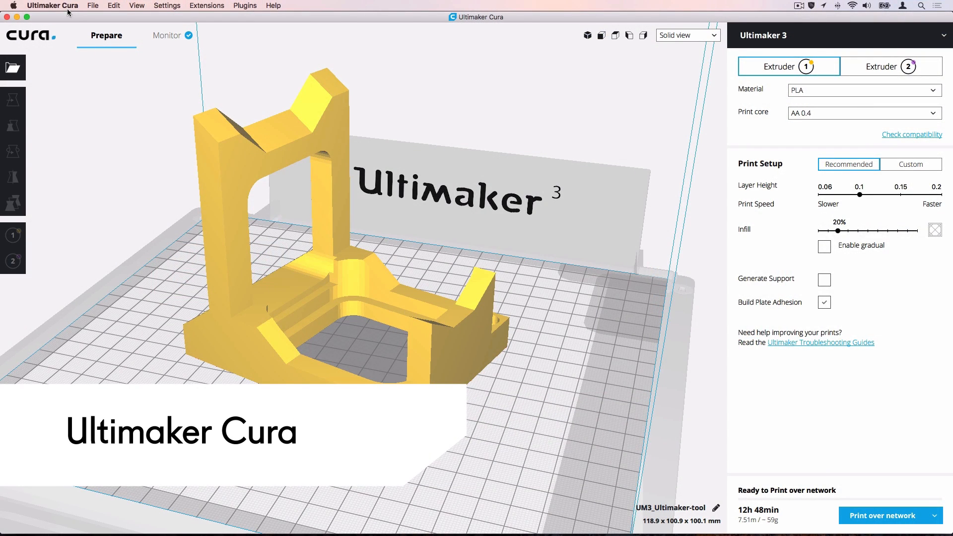
Choose Deutsch as the interface language in Cura's general preferences
{"action": "left_click", "coordinate": [52, 5]}
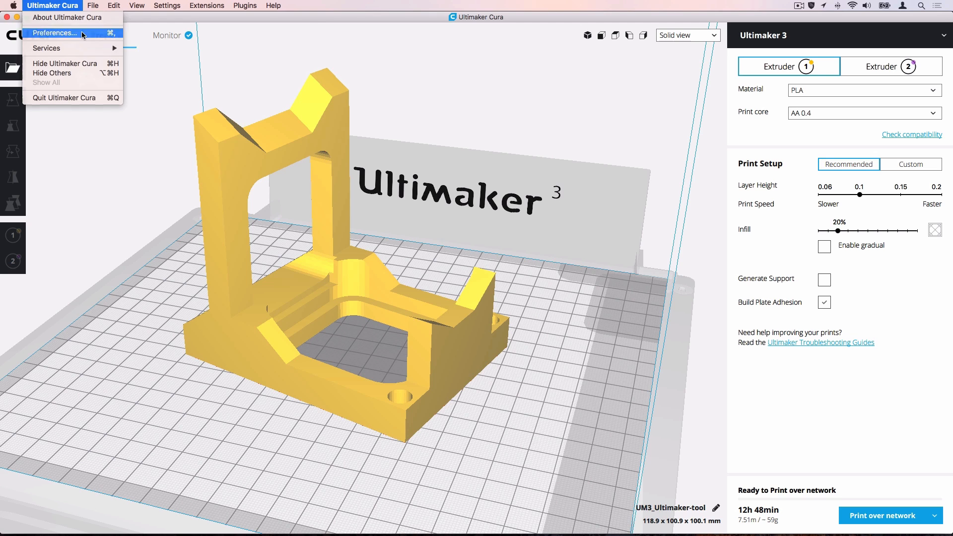
{"action": "left_click", "coordinate": [54, 32]}
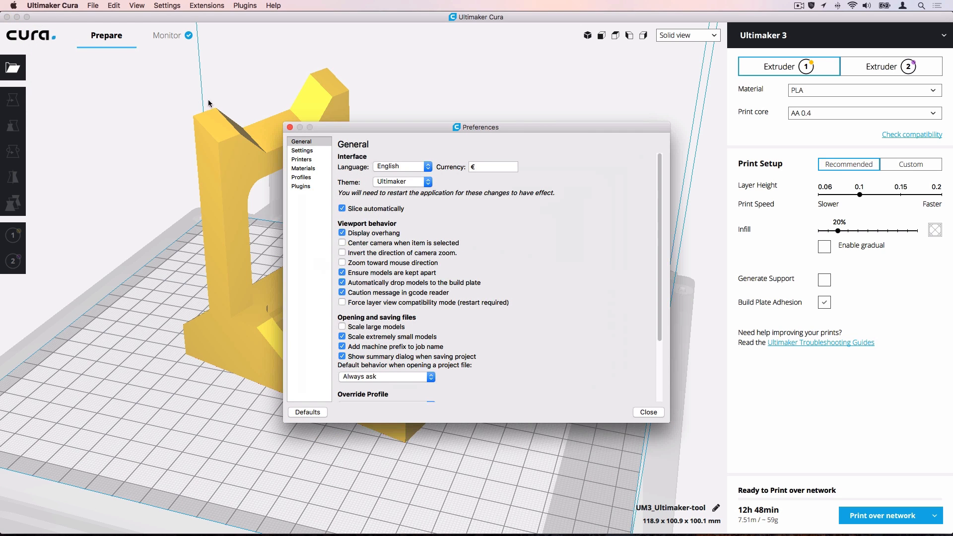
{"action": "left_click", "coordinate": [401, 166]}
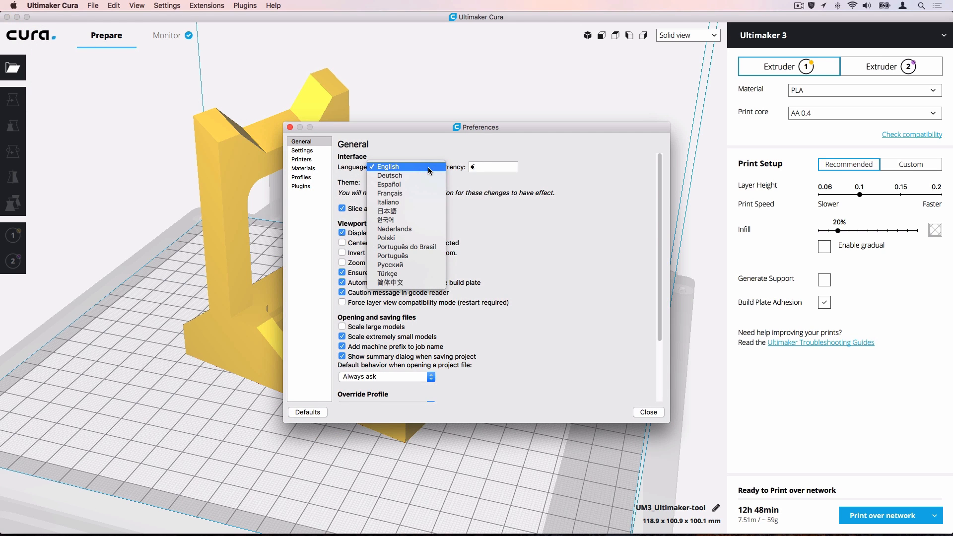
{"action": "mouse_move", "coordinate": [404, 176]}
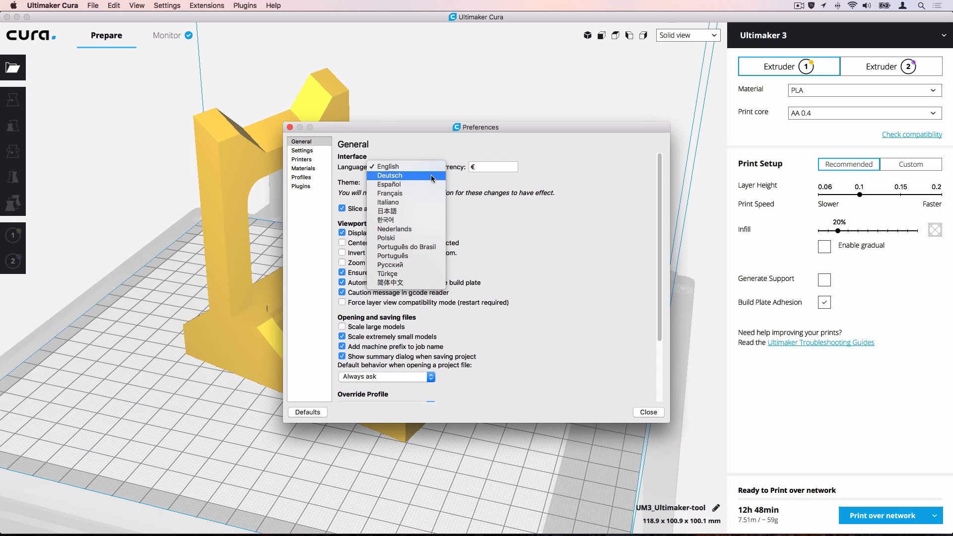
{"action": "left_click", "coordinate": [389, 176]}
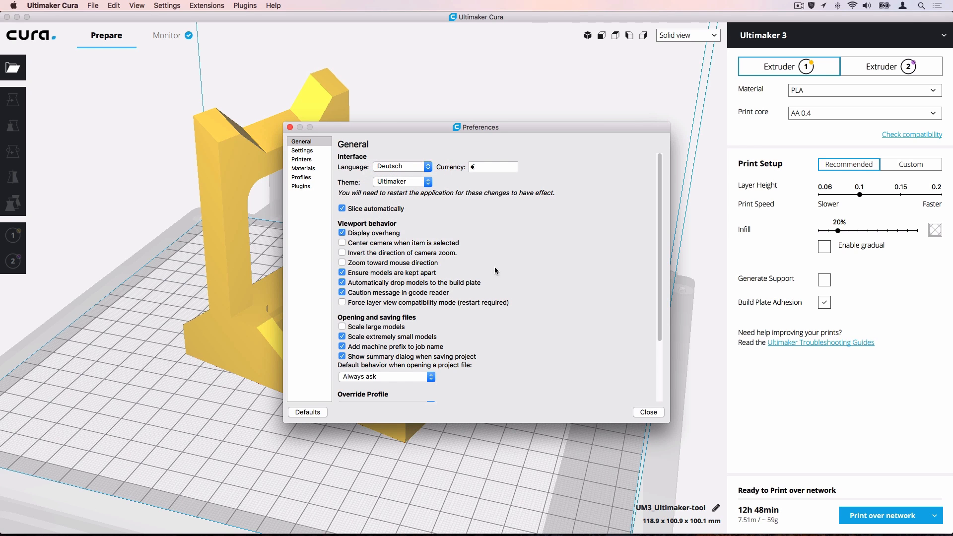
Close Preferences and view the Ultimaker 3's print jobs from the Monitor tab
{"action": "left_click", "coordinate": [646, 412]}
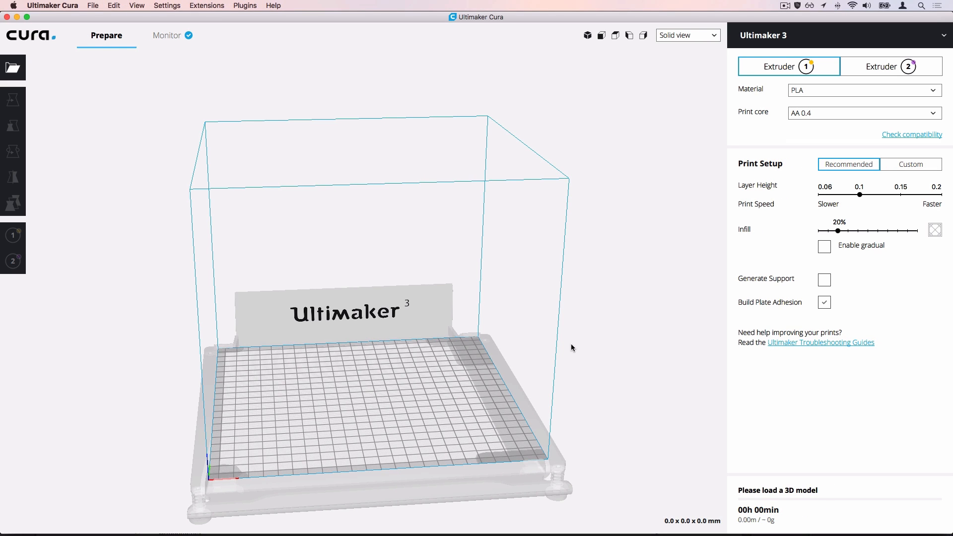
{"action": "left_click", "coordinate": [168, 35]}
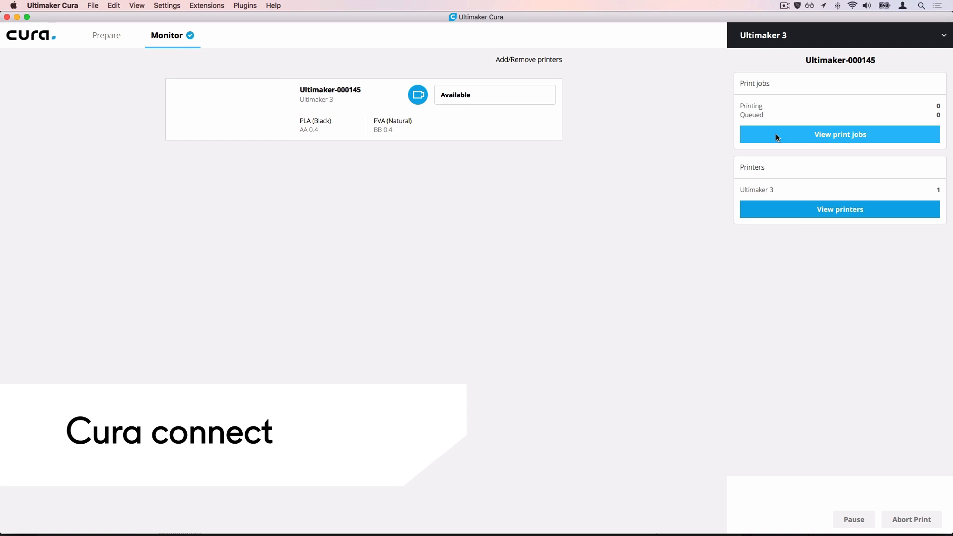
{"action": "left_click", "coordinate": [839, 135]}
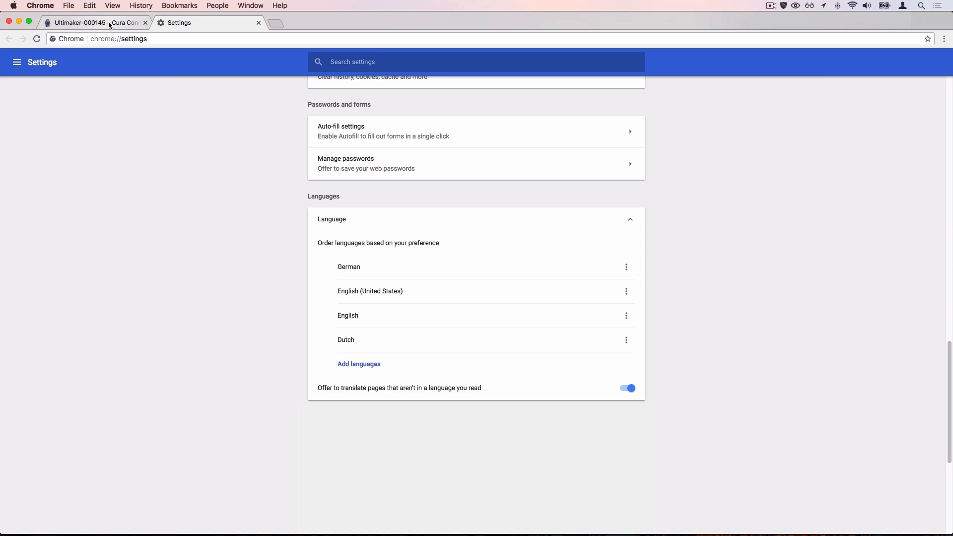
Switch to the Ultimaker-000145 Cura Connect tab to see it in German
{"action": "left_click", "coordinate": [91, 23]}
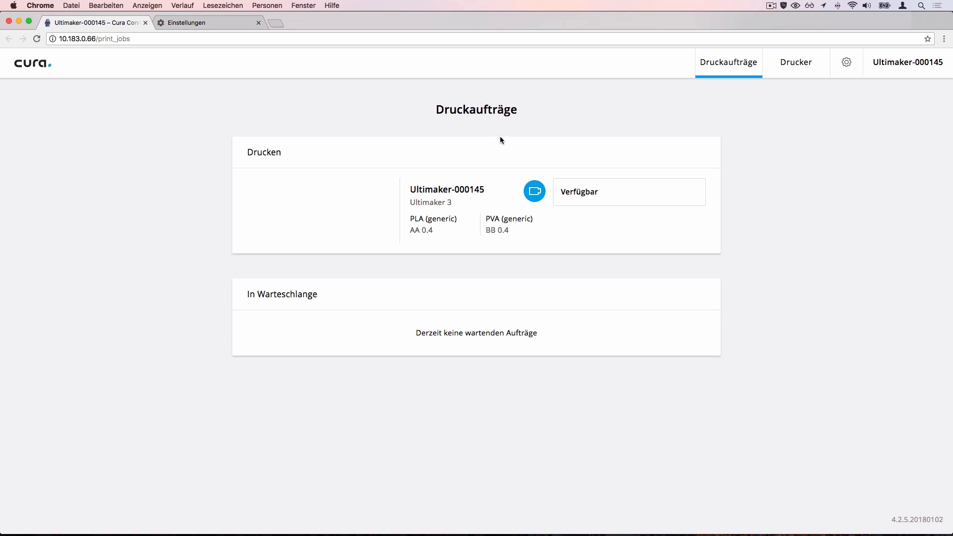